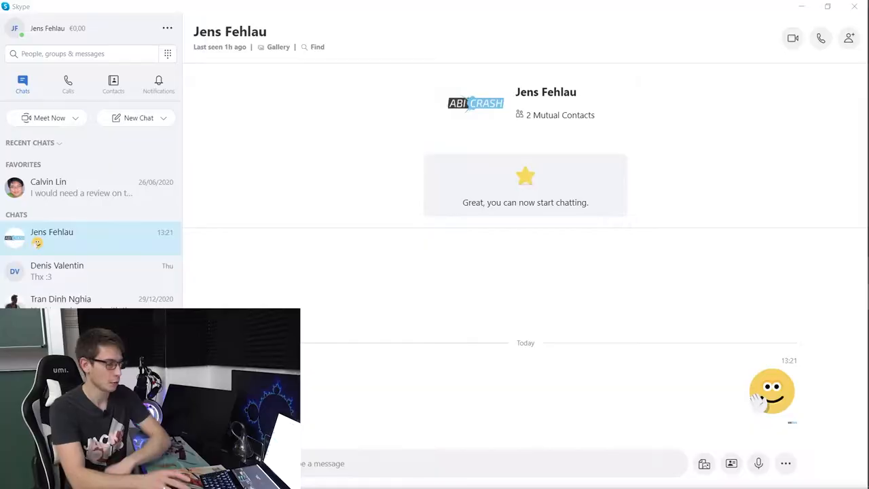
# - Show Skype's Audio & Video settings with the microphone and speaker devices
pyautogui.click(168, 27)
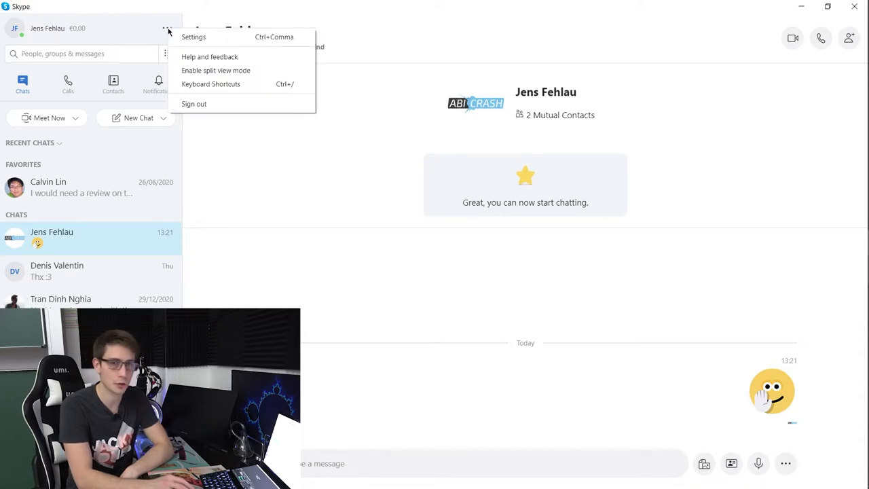
pyautogui.click(193, 36)
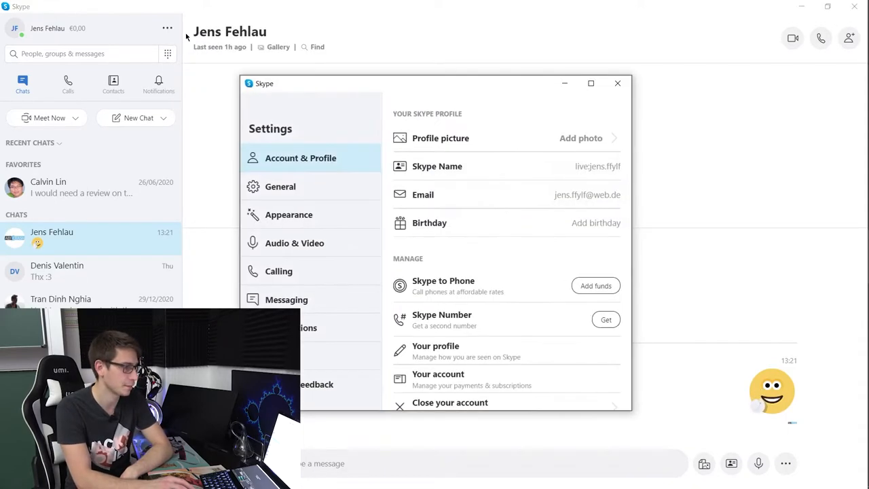
pyautogui.moveTo(291, 249)
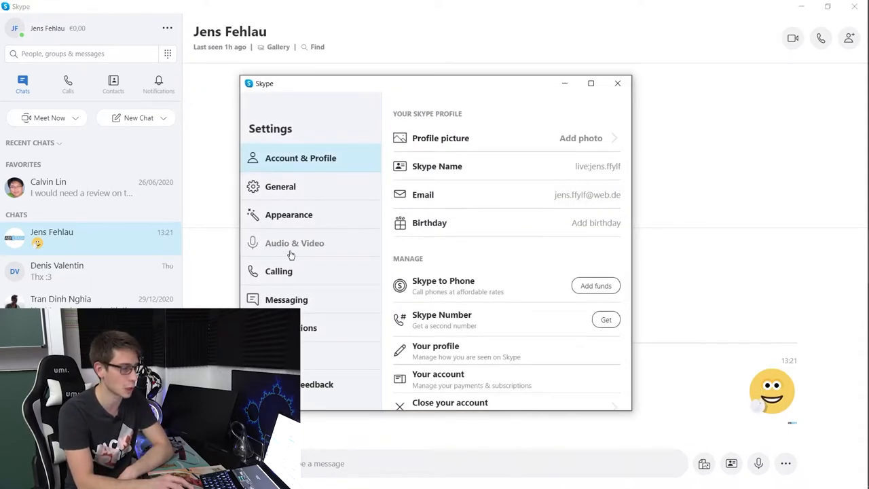
pyautogui.click(294, 243)
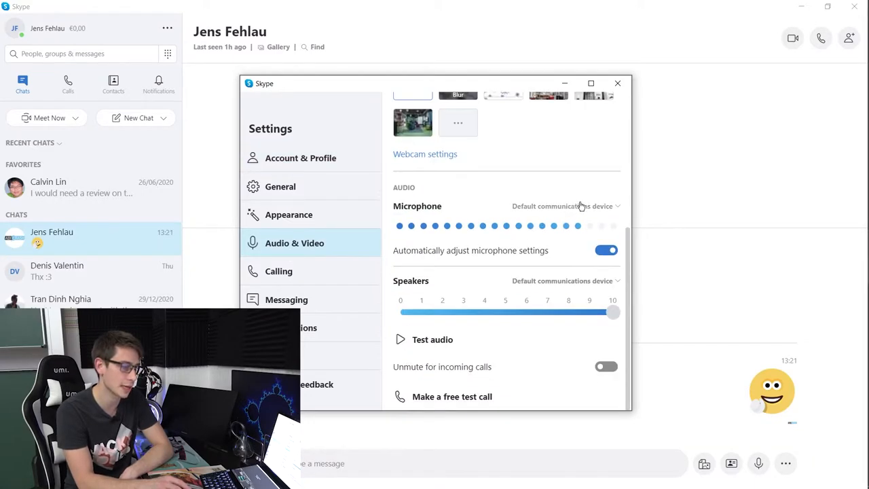
pyautogui.moveTo(492, 219)
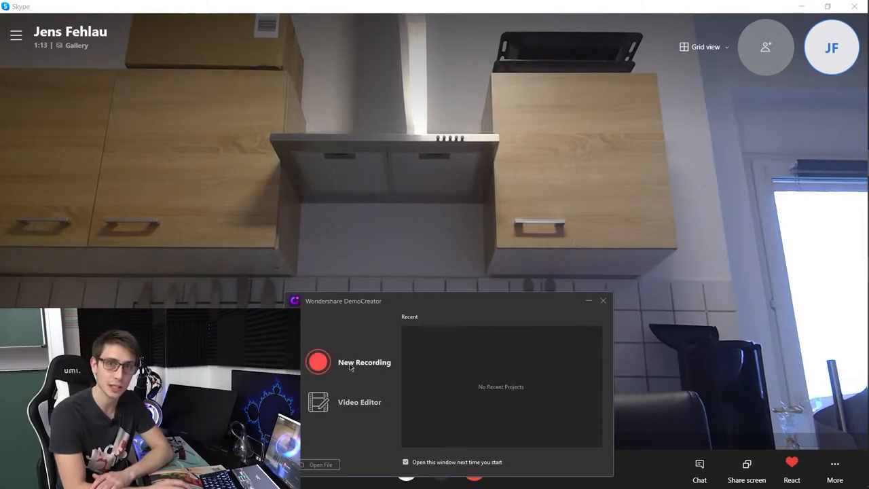
# - Begin a New Recording in the DemoCreator launcher, placing the capture frame over the Skype call
pyautogui.click(602, 301)
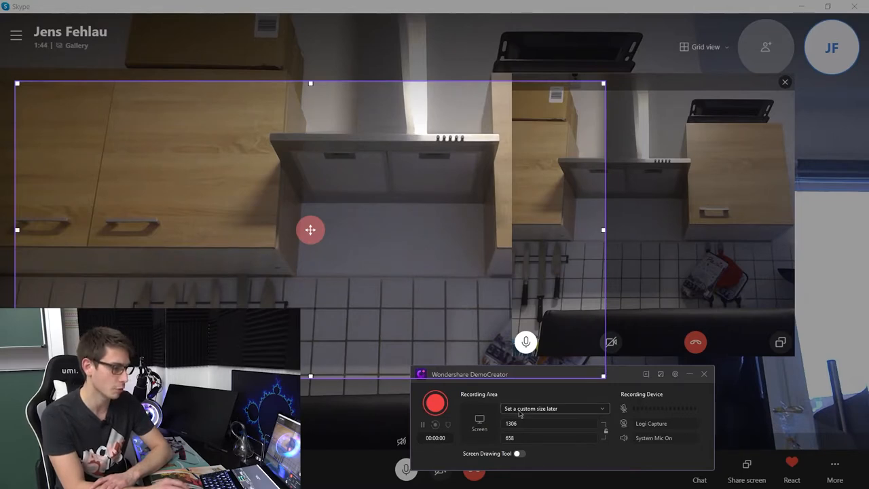
# - Set the recording area to Full screen at 1920 × 1080
pyautogui.click(554, 407)
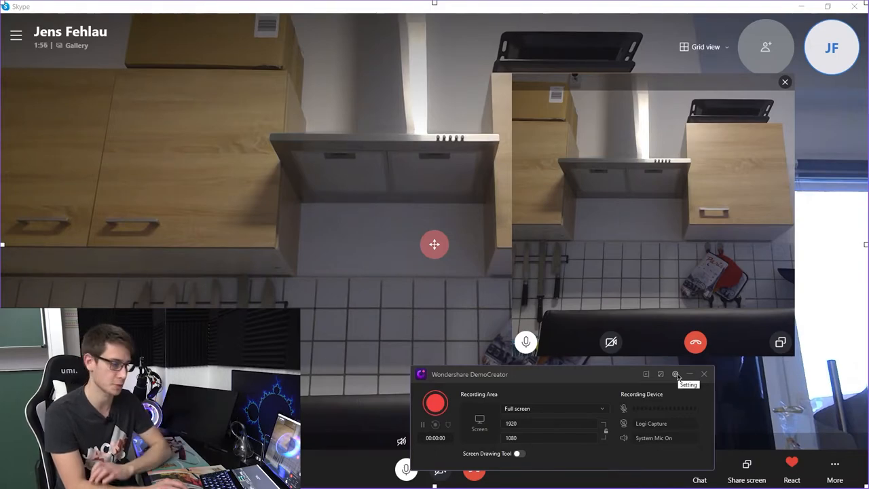
# - Set Computer Audio to Capture and Microphone to Stereo Mix (Realtek(R) Audio)
pyautogui.click(676, 374)
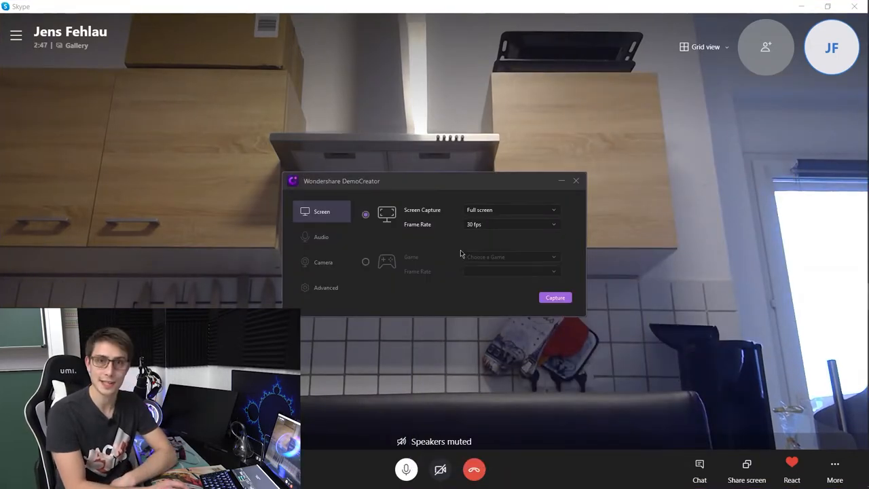
pyautogui.click(320, 236)
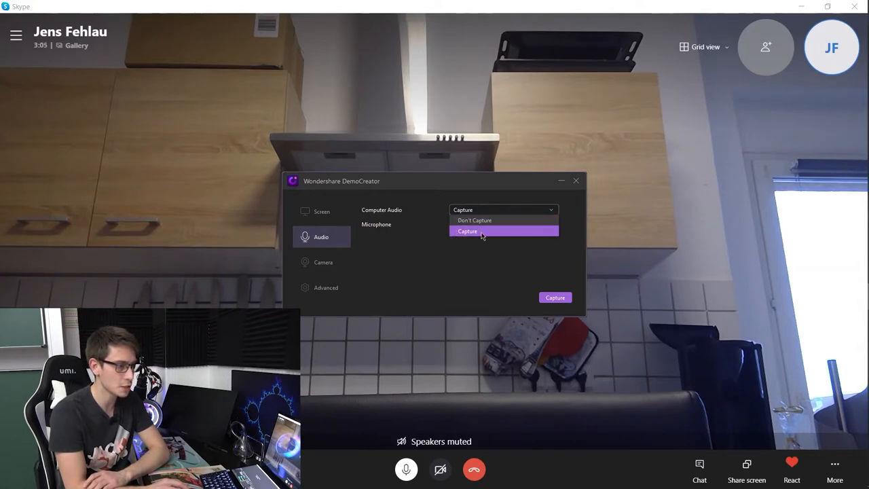
pyautogui.click(467, 231)
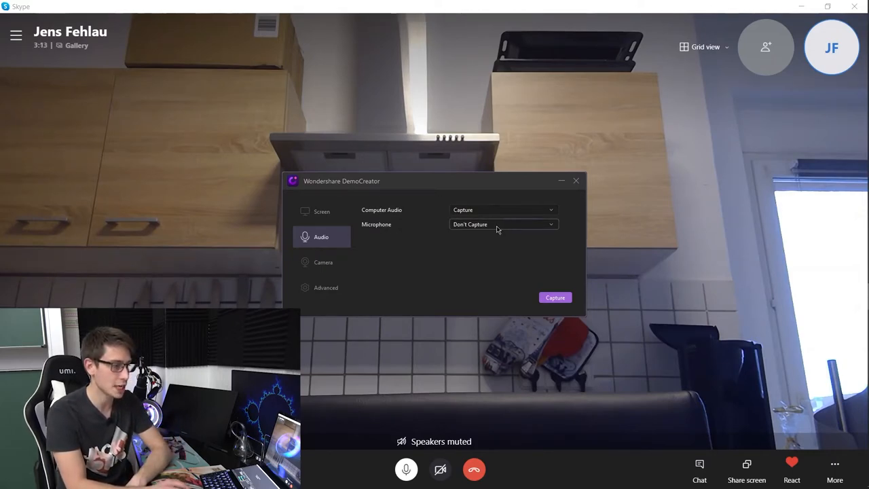
pyautogui.click(502, 224)
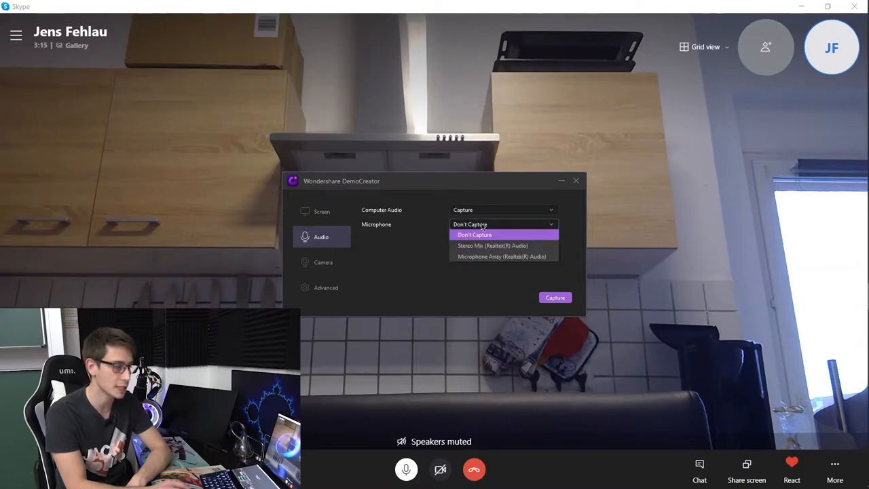
pyautogui.click(493, 244)
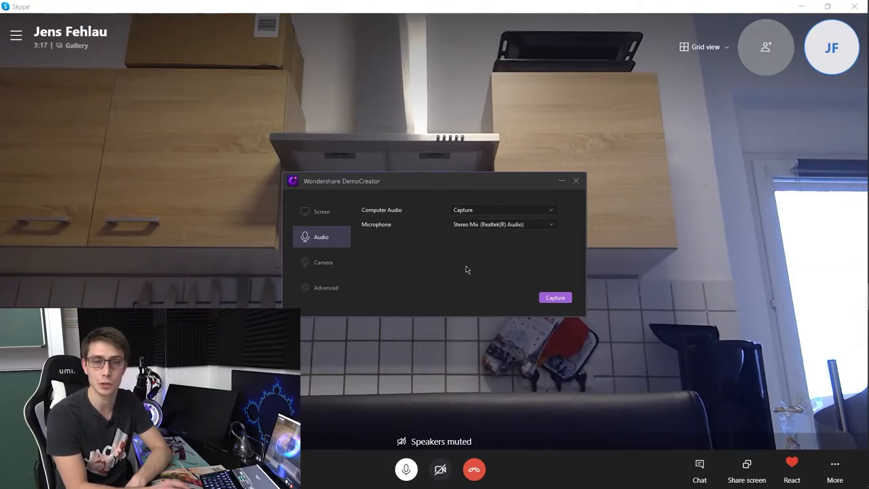
pyautogui.moveTo(453, 274)
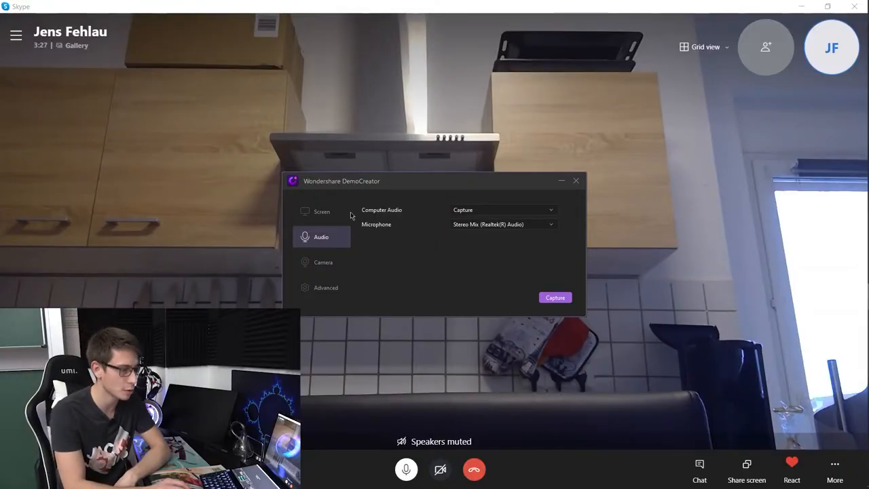
# - Set the screen frame rate to 120 fps, apply it, and start the full-screen recording
pyautogui.click(321, 212)
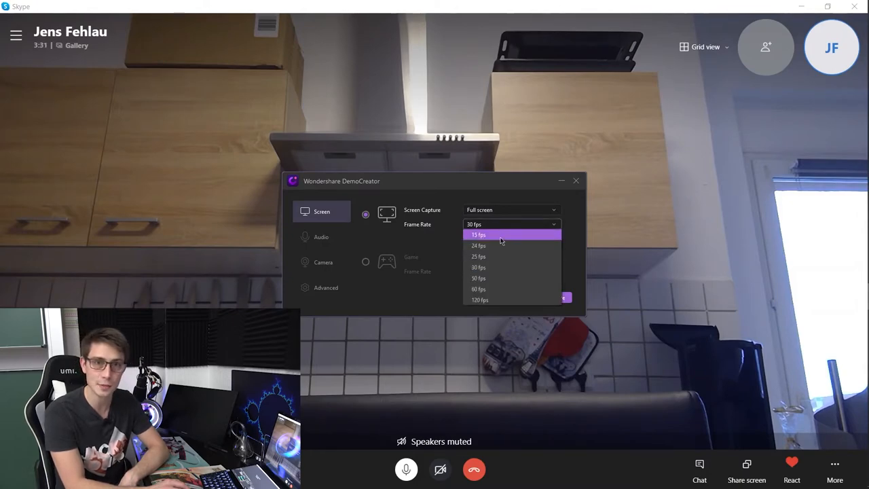
pyautogui.click(481, 300)
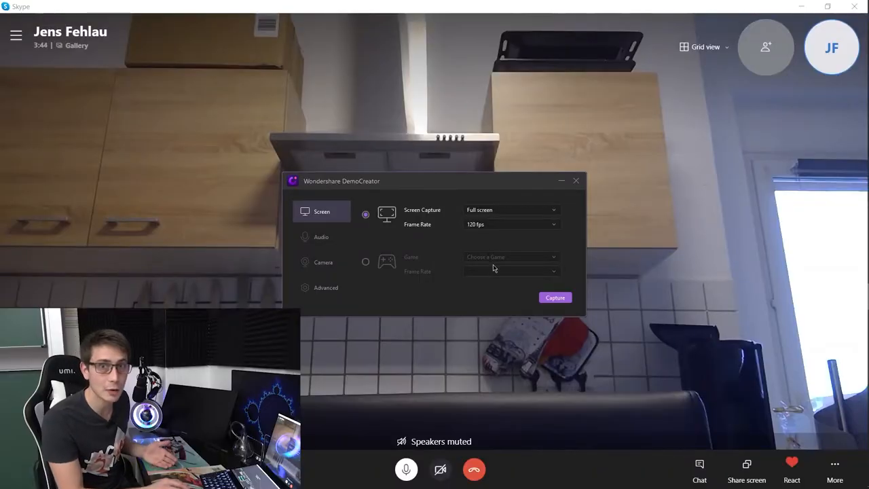
pyautogui.click(553, 297)
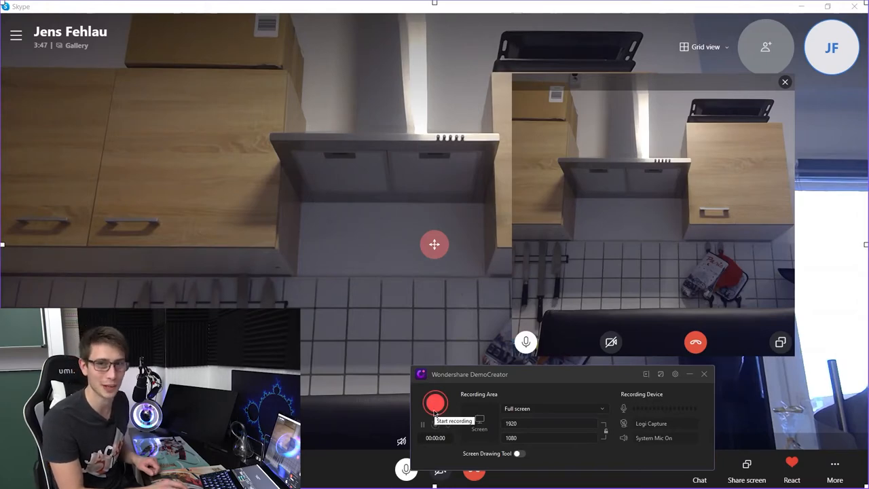
pyautogui.click(434, 402)
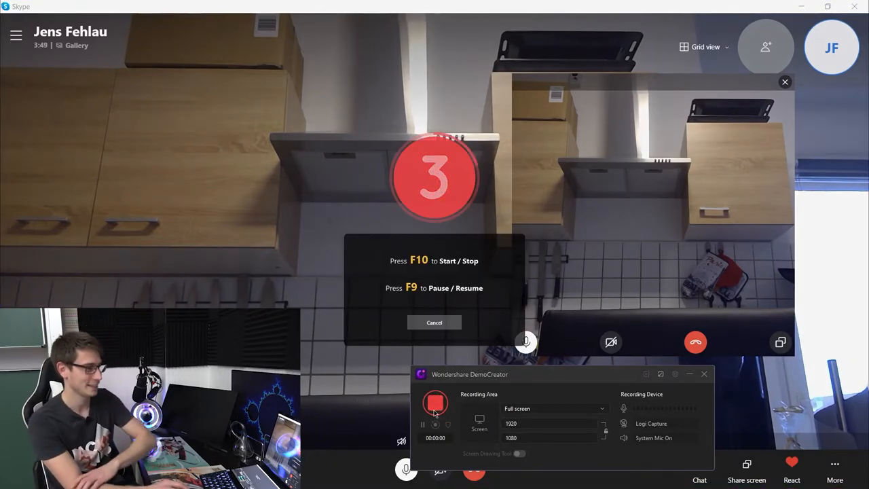